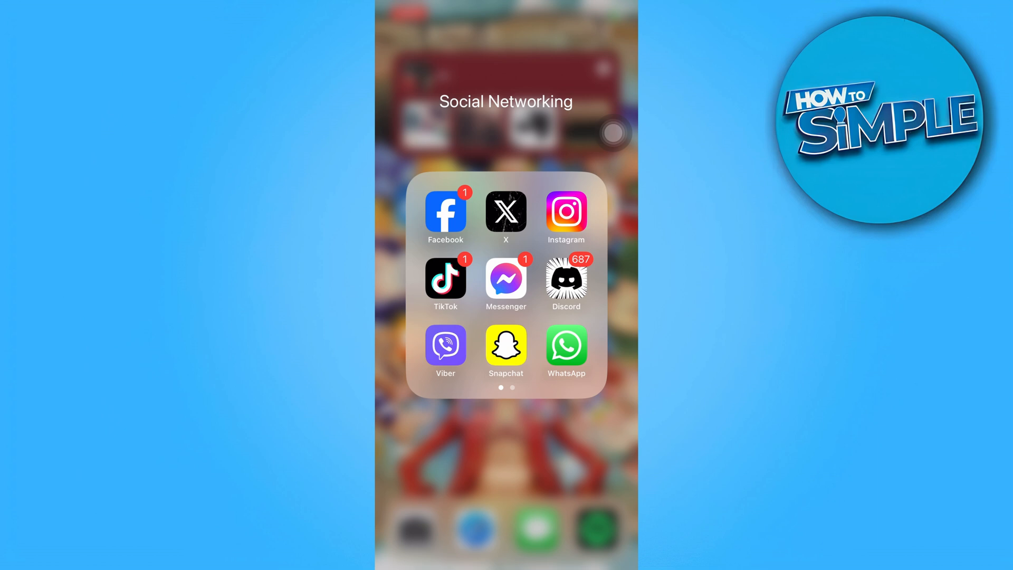
Launch Facebook from the Social Networking folder on the home screen.
left_click(445, 211)
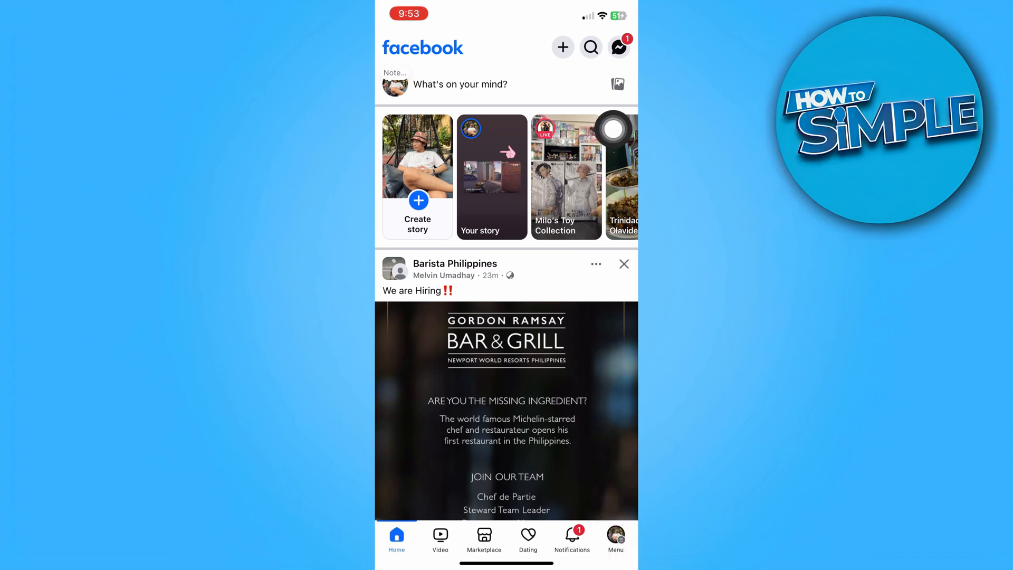
Go through the Menu and the expanded Settings & privacy section to Settings.
left_click(614, 535)
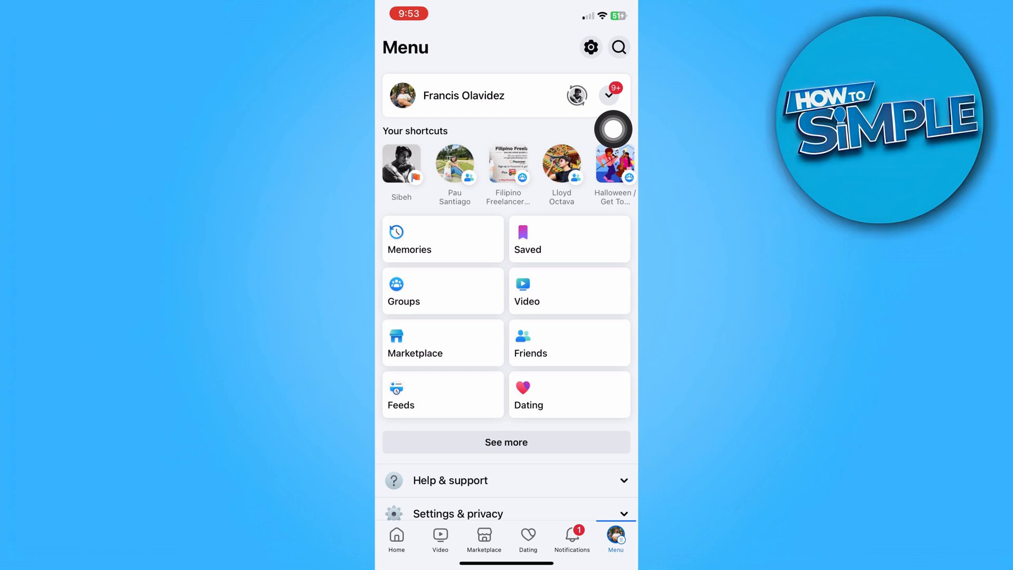
scroll("down", 3)
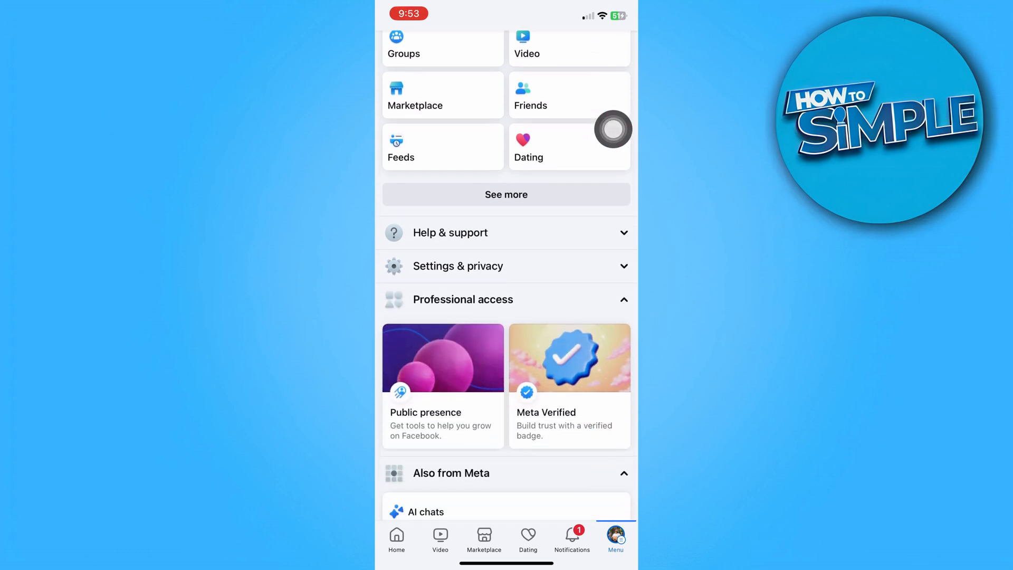
left_click(505, 265)
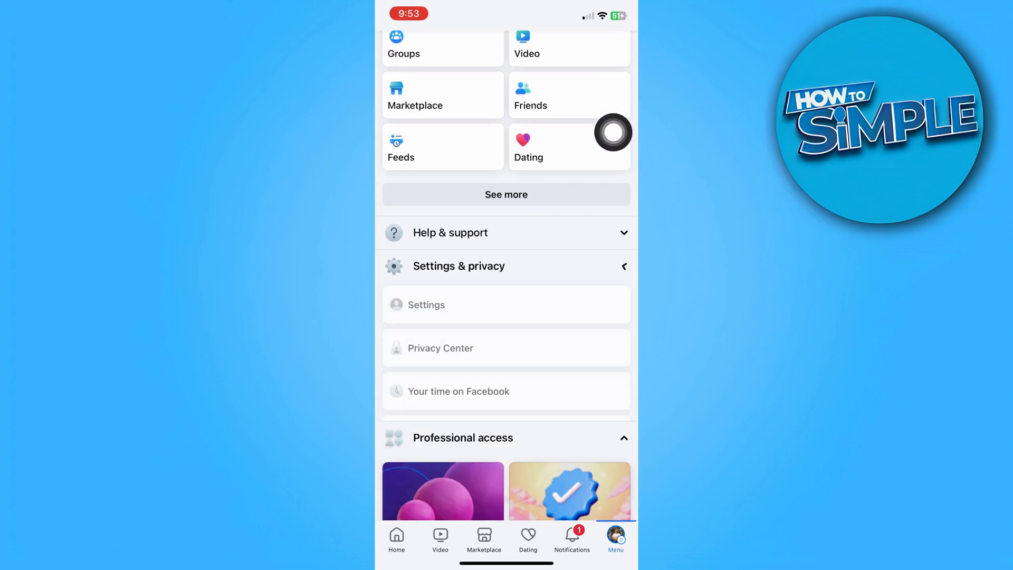
left_click(426, 305)
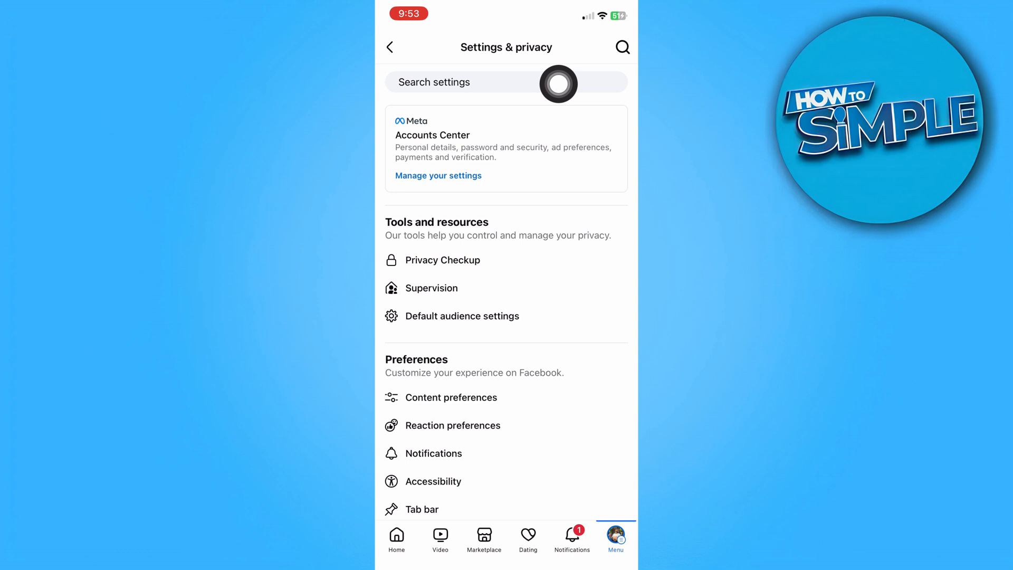
mouse_move(612, 54)
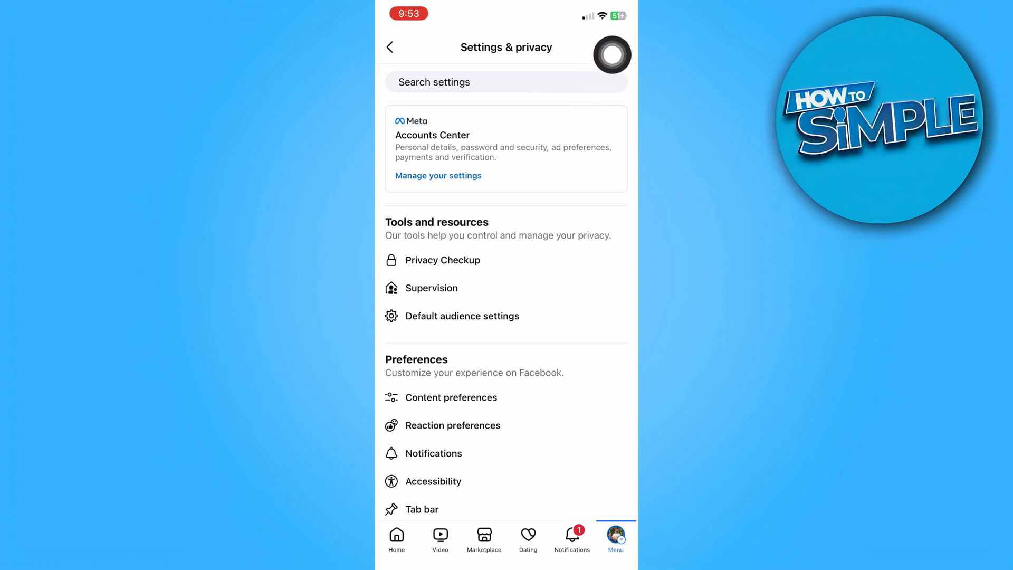
Search settings for 'Sensitive' and open the Sensitive content result.
left_click(505, 81)
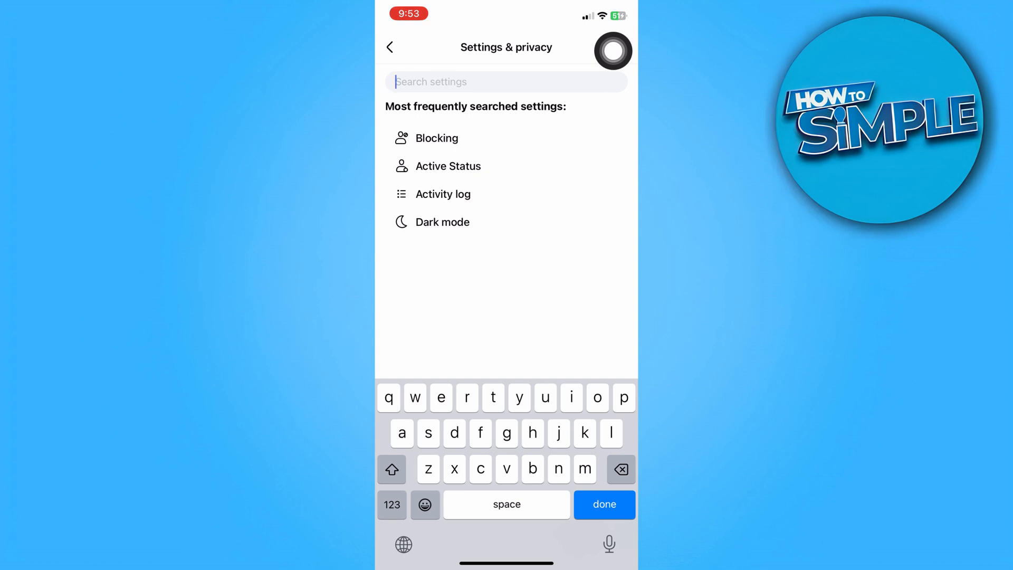
left_click(391, 469)
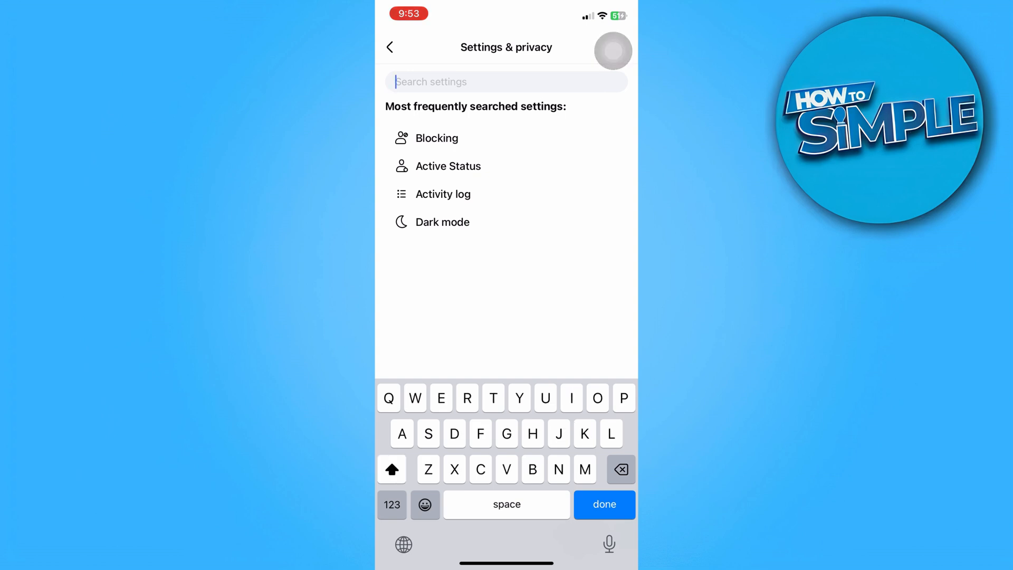
type("Sensitiv")
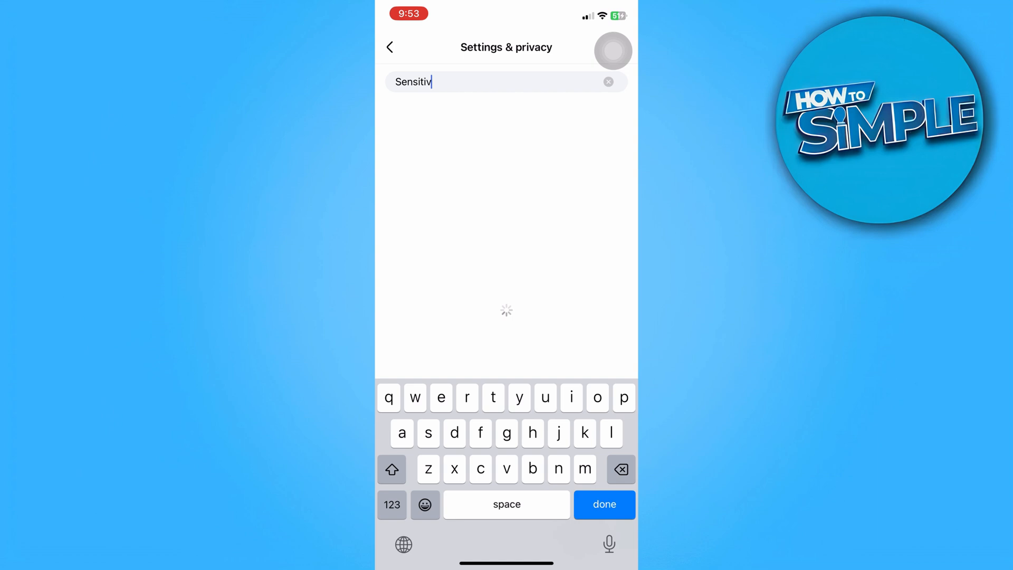
type("e")
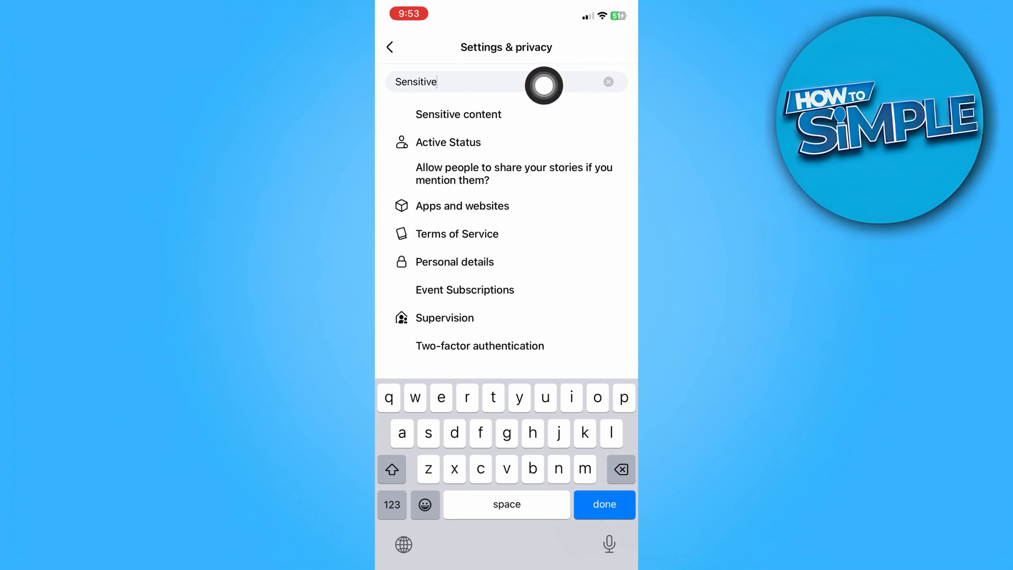
left_click(458, 115)
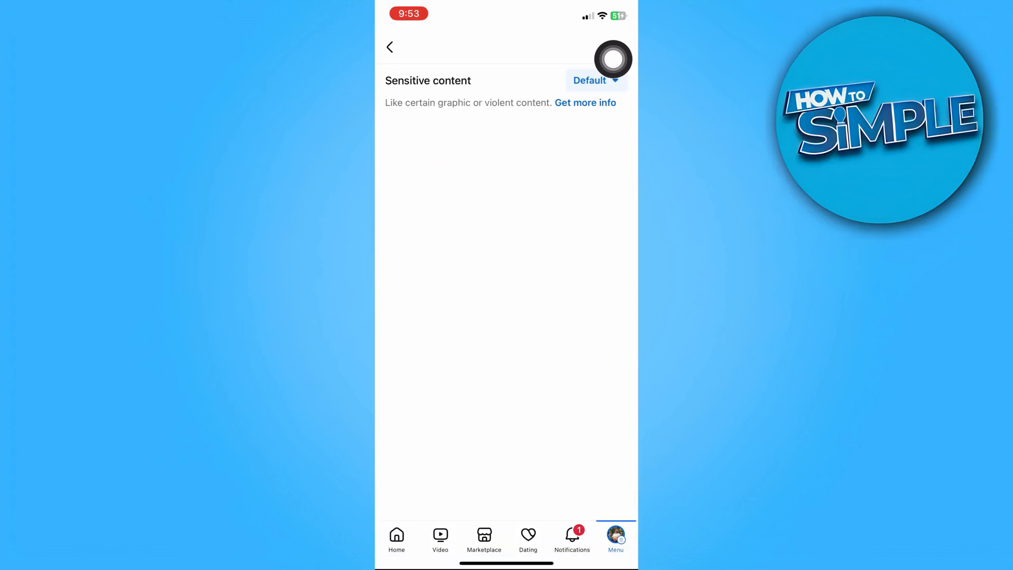
mouse_move(613, 149)
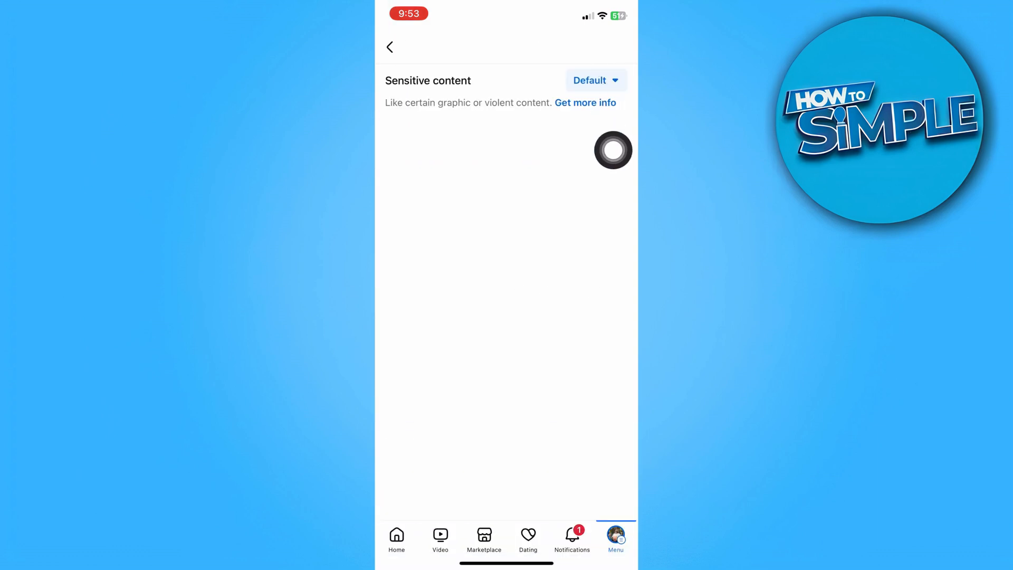
Open the Default dropdown to reveal the Default and Show less options.
left_click(591, 80)
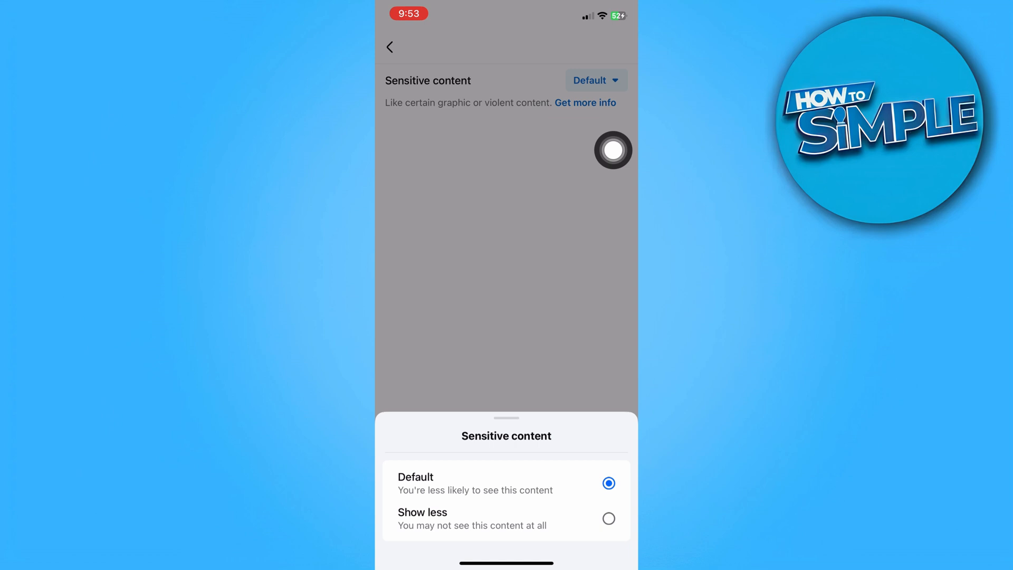
mouse_move(552, 384)
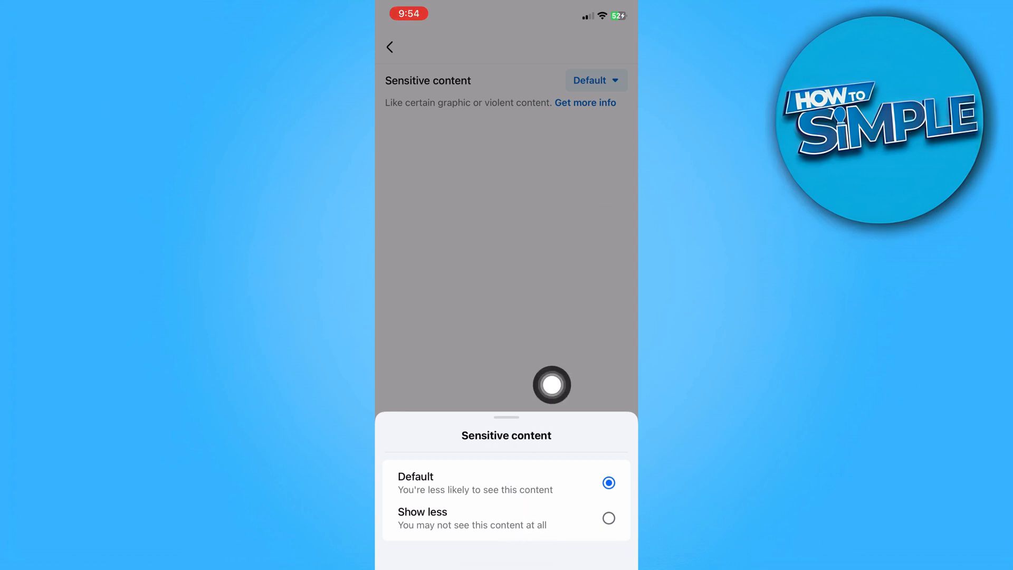
mouse_move(613, 239)
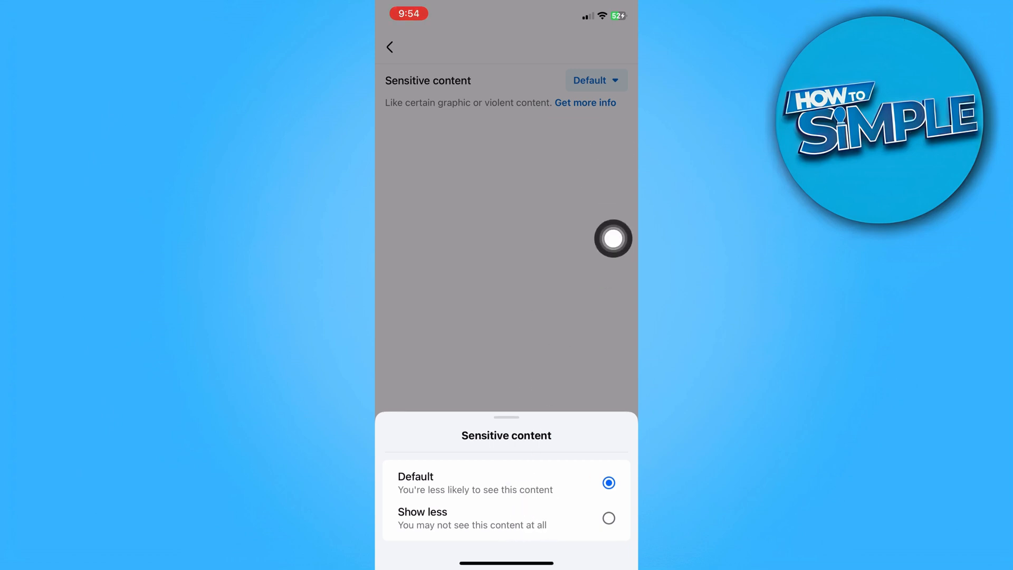